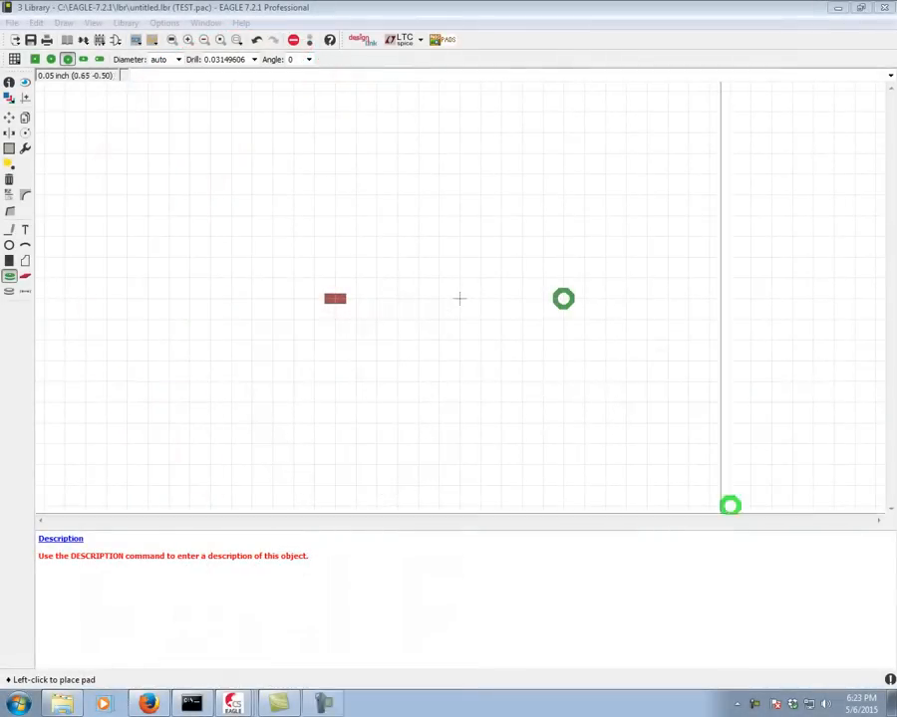
{"action": "mouse_move", "coordinate": [294, 361]}
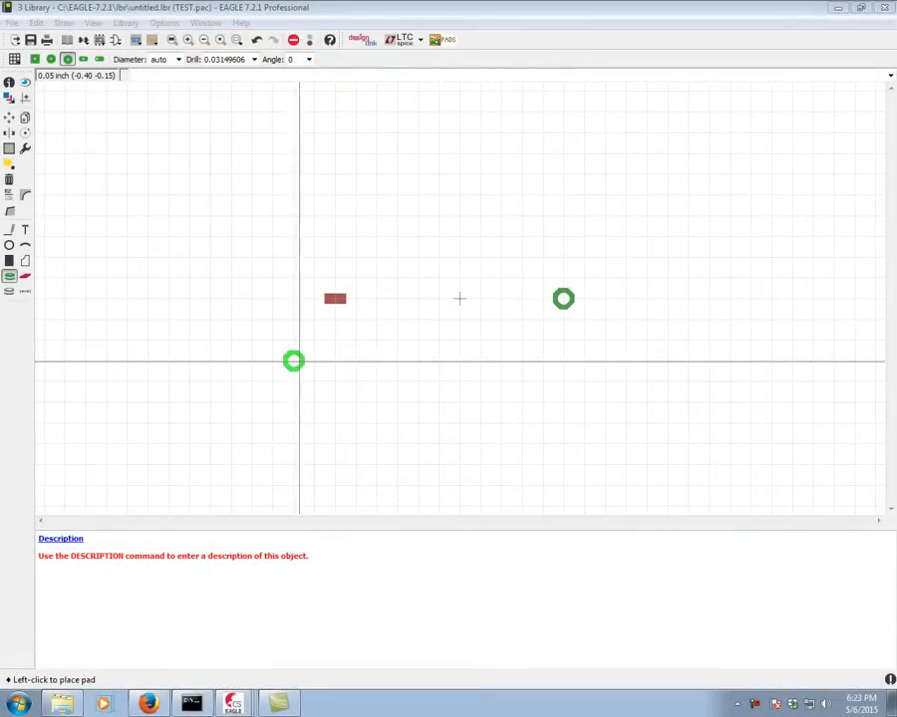
{"action": "mouse_move", "coordinate": [335, 340]}
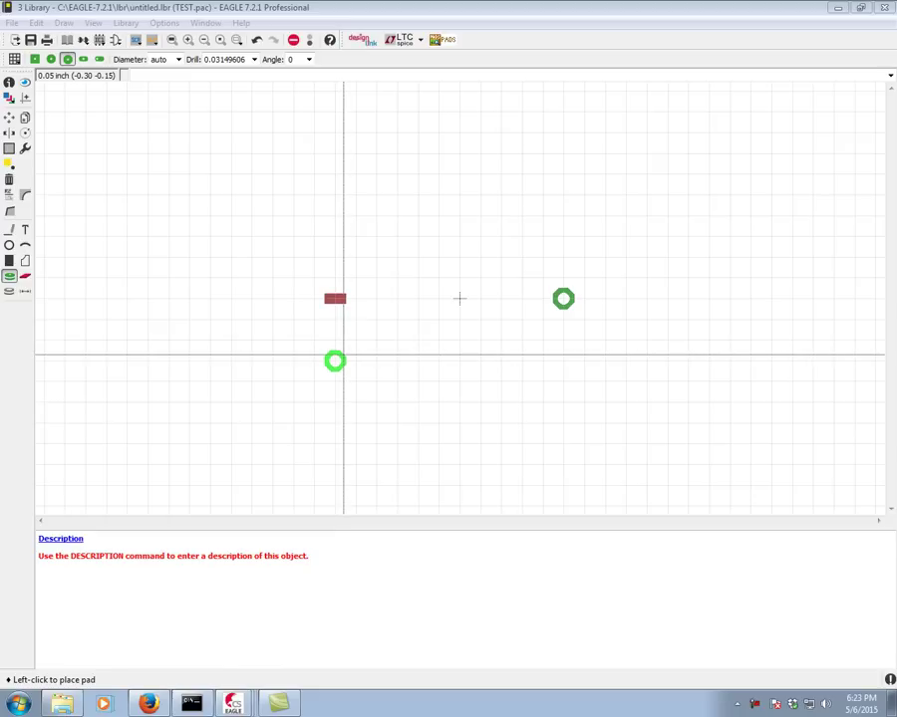
{"action": "mouse_move", "coordinate": [313, 341]}
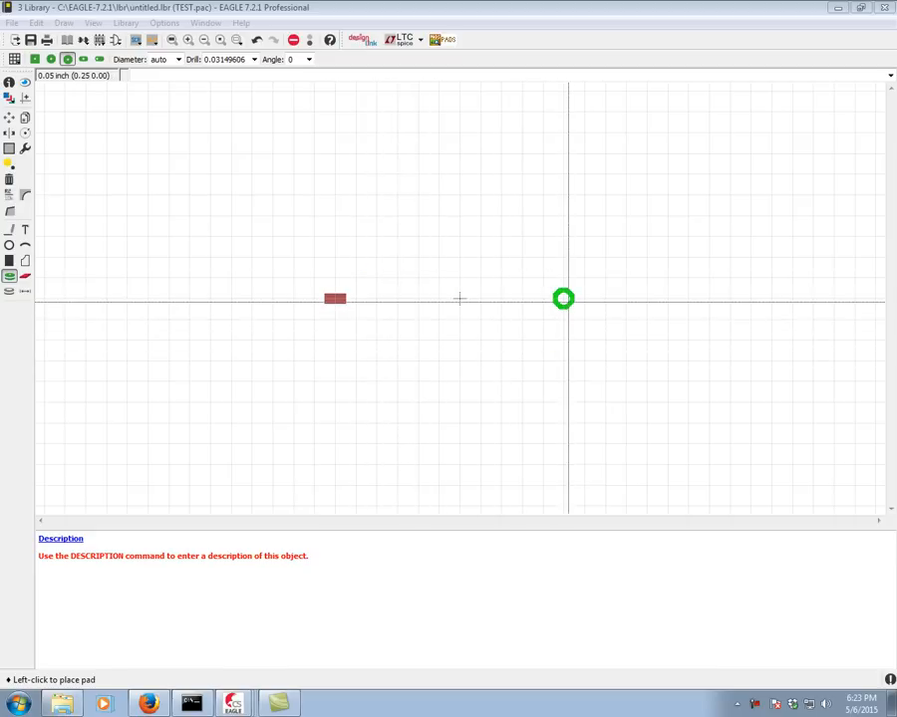
Draw a closed T-shaped copper polygon on layer 1 Top around the through-hole pad
{"action": "left_click", "coordinate": [251, 361]}
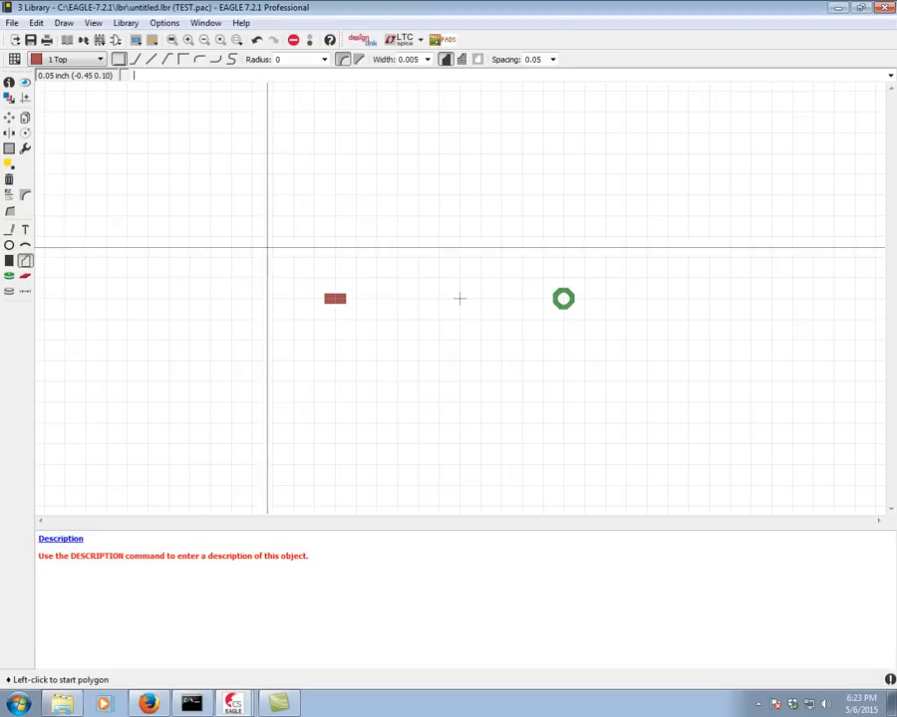
{"action": "mouse_move", "coordinate": [543, 297]}
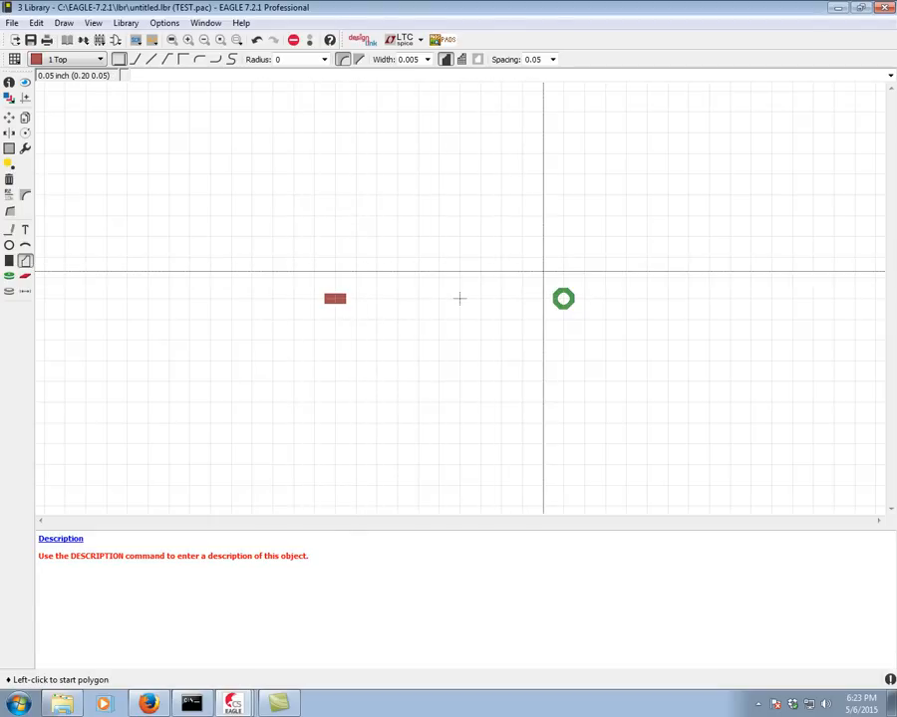
{"action": "left_click", "coordinate": [612, 257]}
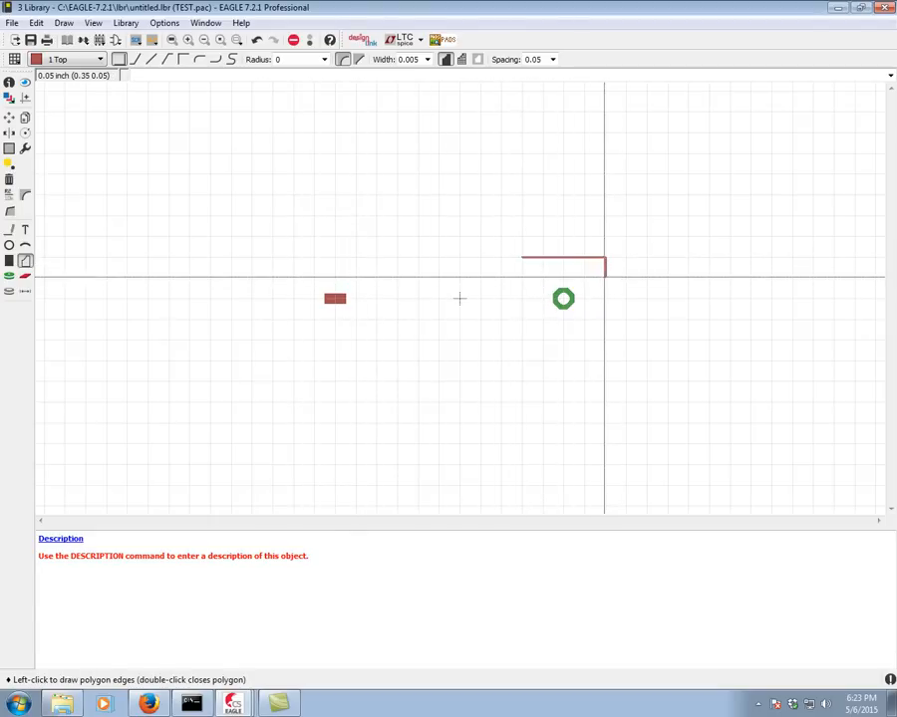
{"action": "left_click", "coordinate": [604, 319]}
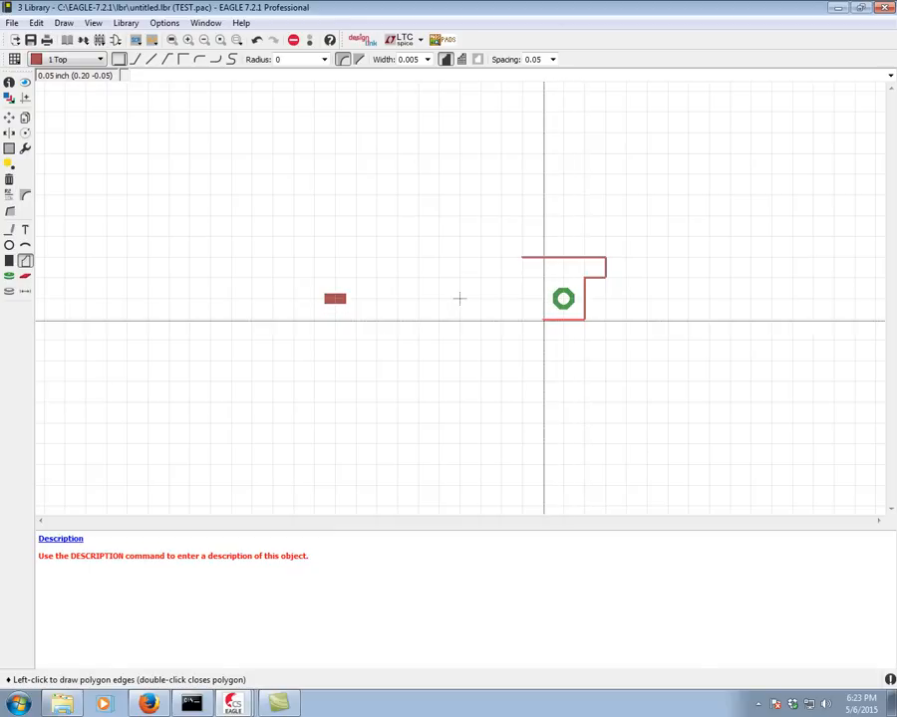
{"action": "double_click", "coordinate": [563, 299]}
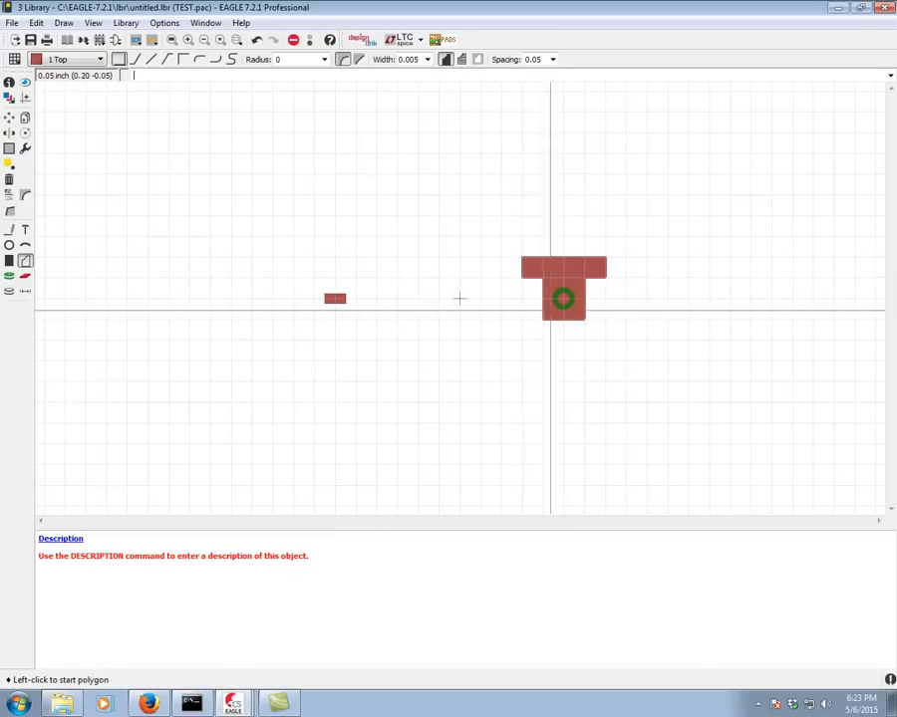
{"action": "mouse_move", "coordinate": [386, 299]}
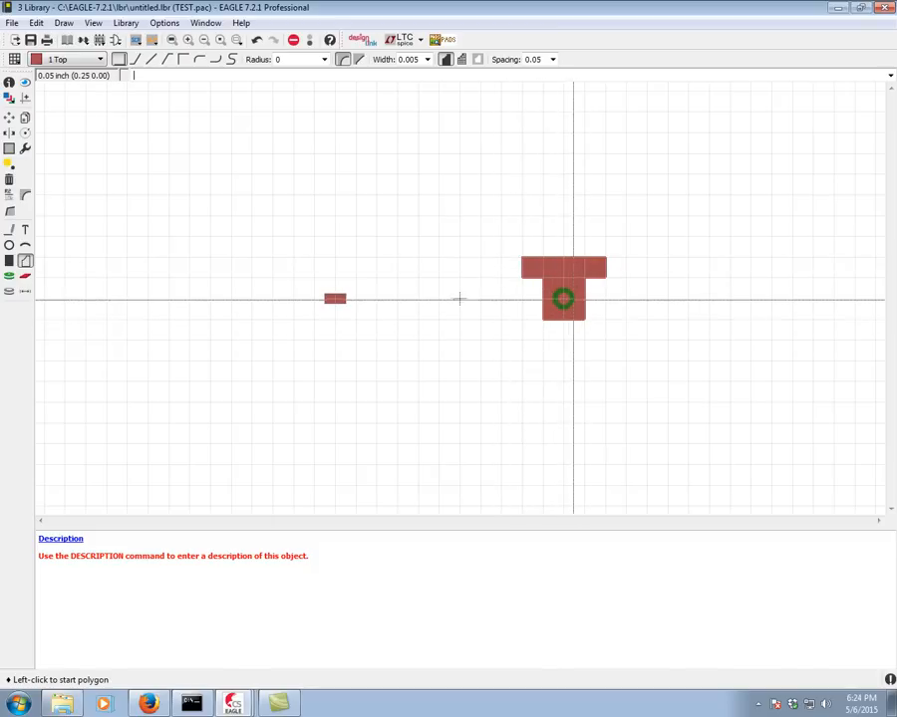
{"action": "mouse_move", "coordinate": [530, 299]}
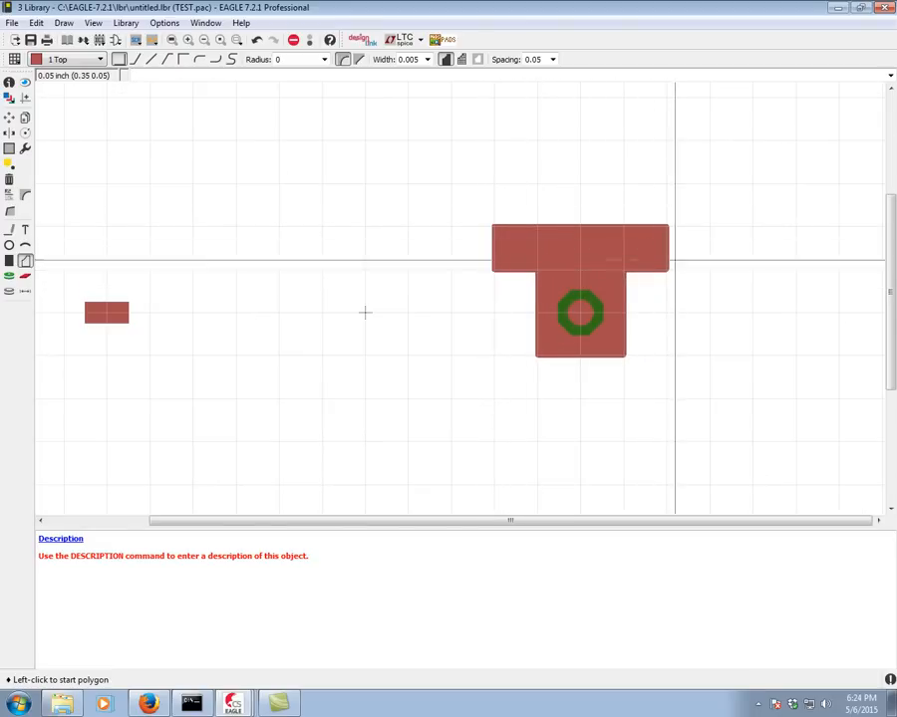
{"action": "mouse_move", "coordinate": [585, 359]}
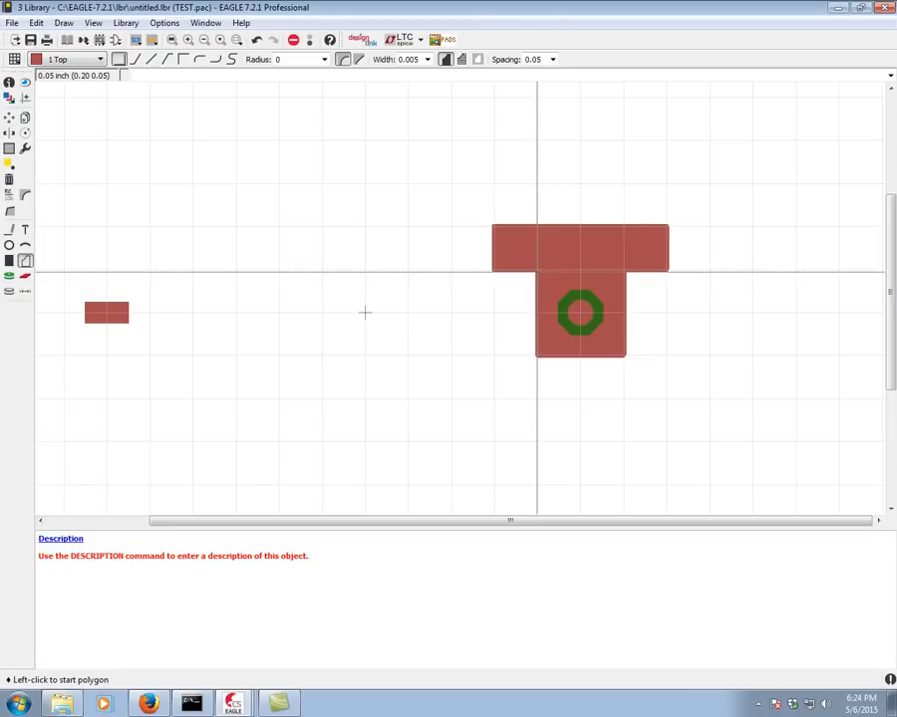
Enlarge the view of the T-shaped polygon and SMD pad
{"action": "left_click", "coordinate": [99, 59]}
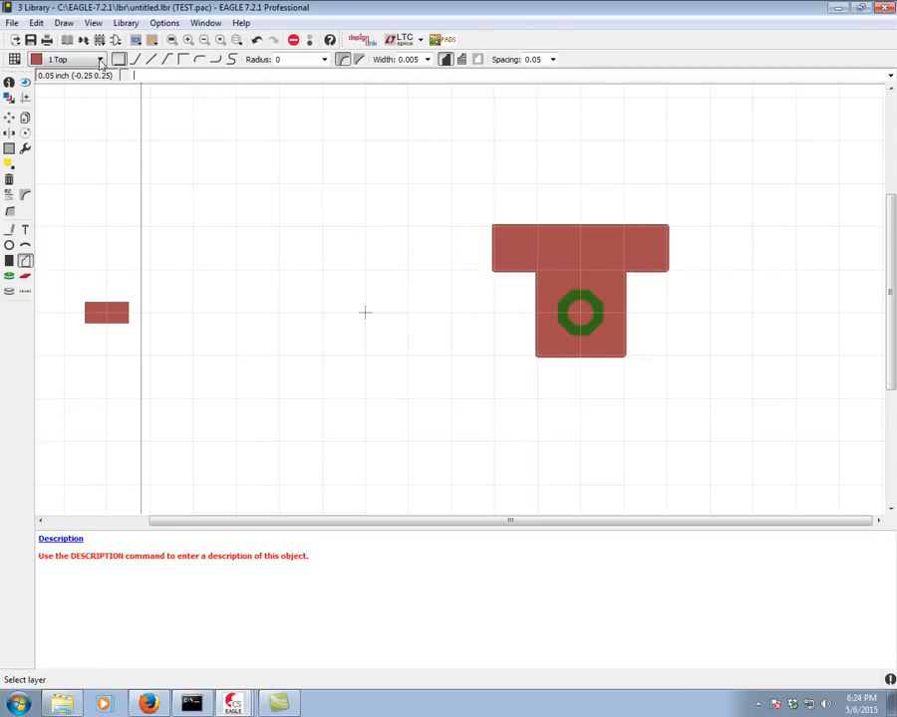
Select layer 29 tStop for the solder-stop polygon over the T-shaped copper
{"action": "left_click", "coordinate": [101, 59]}
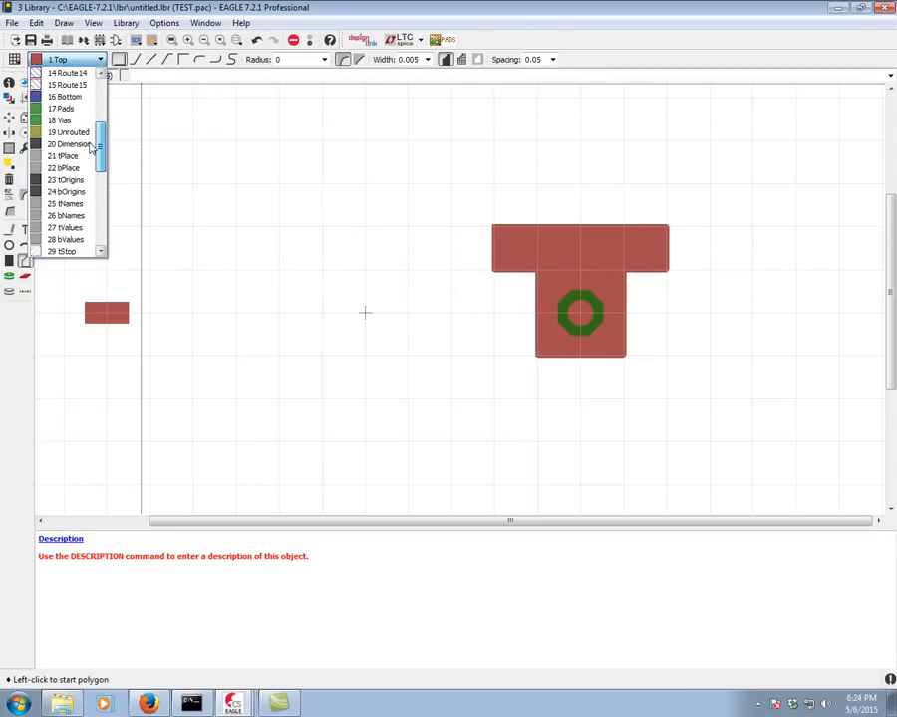
{"action": "scroll", "scroll_direction": "down", "scroll_amount": 3}
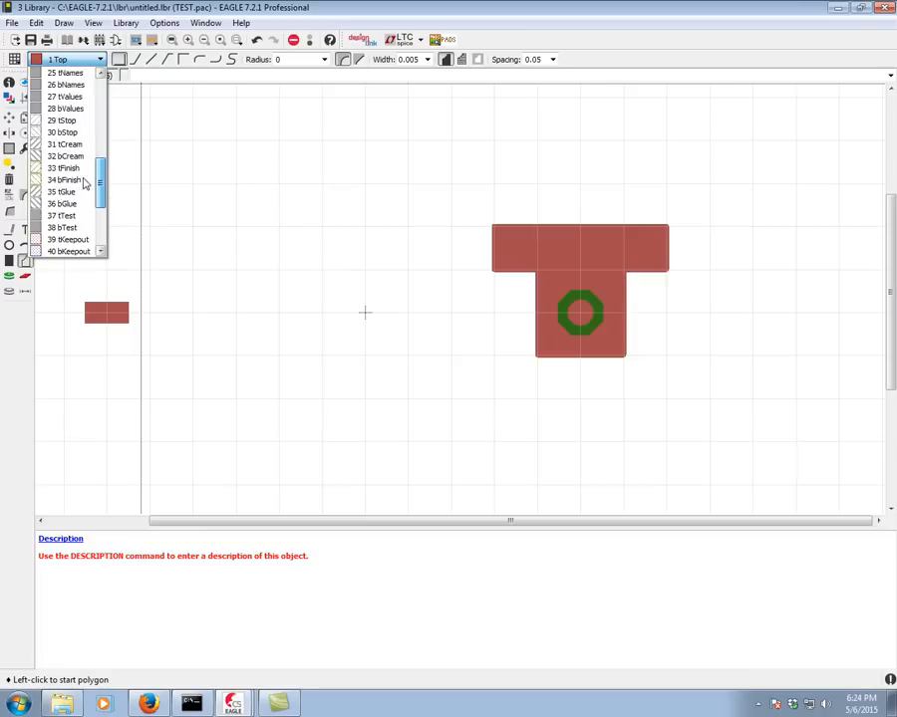
{"action": "scroll", "scroll_direction": "down", "scroll_amount": 3}
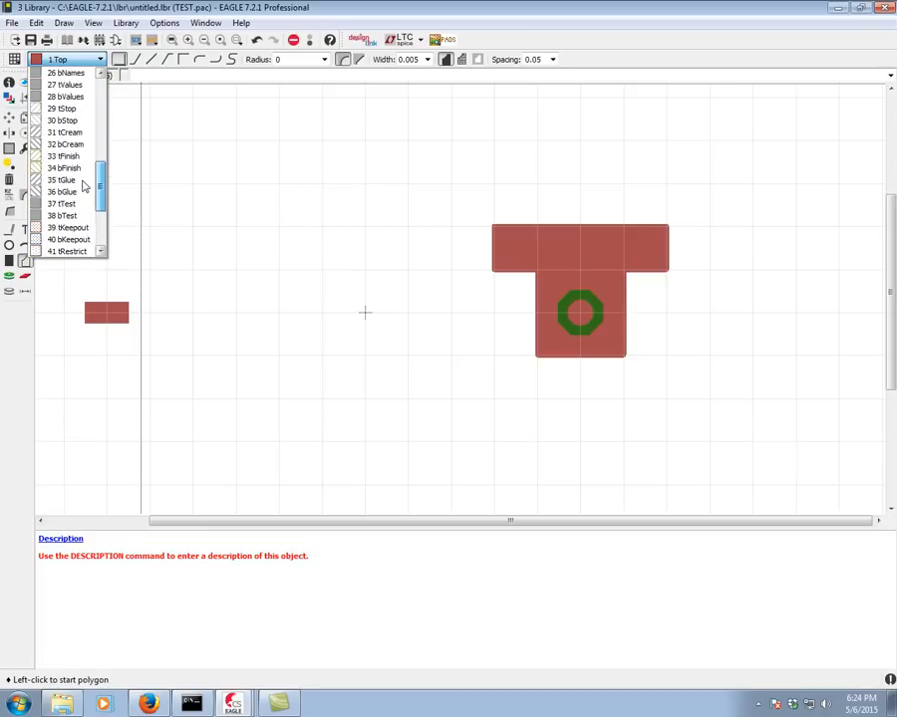
{"action": "left_click", "coordinate": [64, 108]}
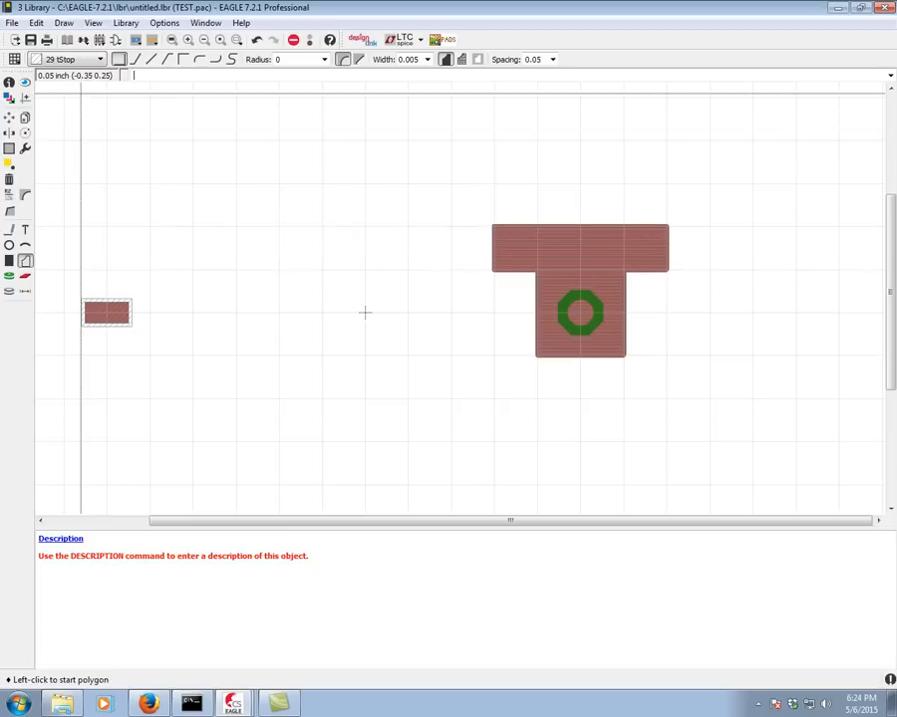
Make layer 31 tCream the active drawing layer
{"action": "left_click", "coordinate": [98, 59]}
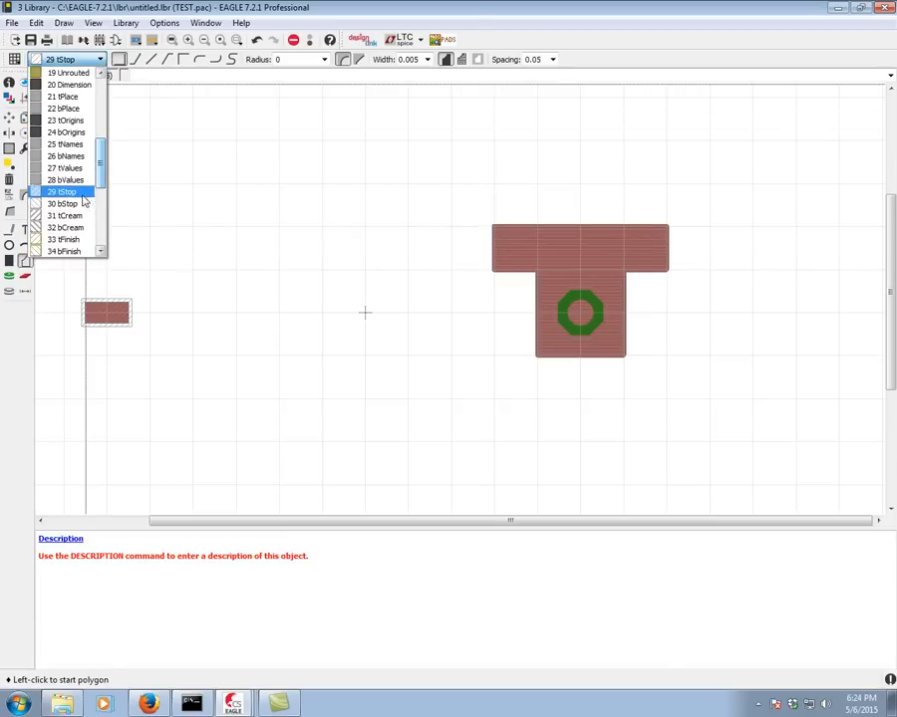
{"action": "left_click", "coordinate": [64, 215]}
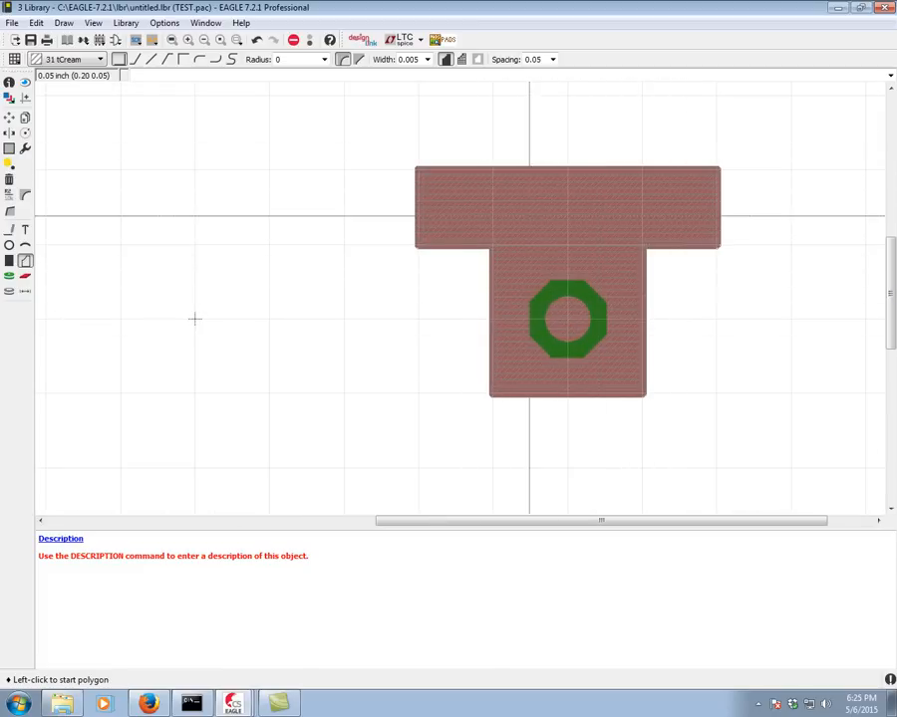
{"action": "mouse_move", "coordinate": [612, 299]}
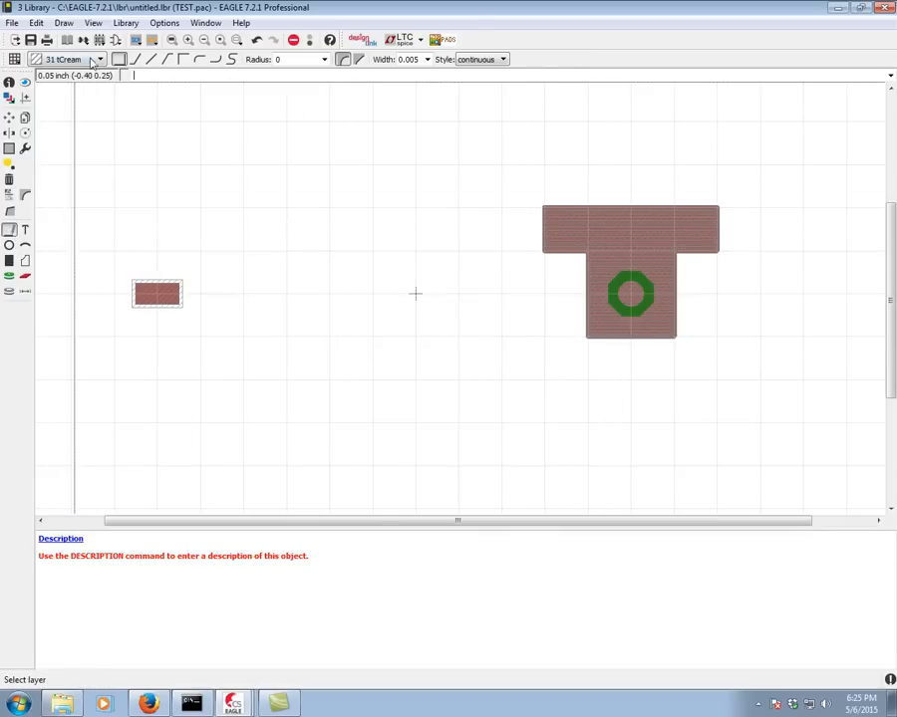
Set layer 1 Top as the drawing layer for the SMD pad wires
{"action": "left_click", "coordinate": [99, 59]}
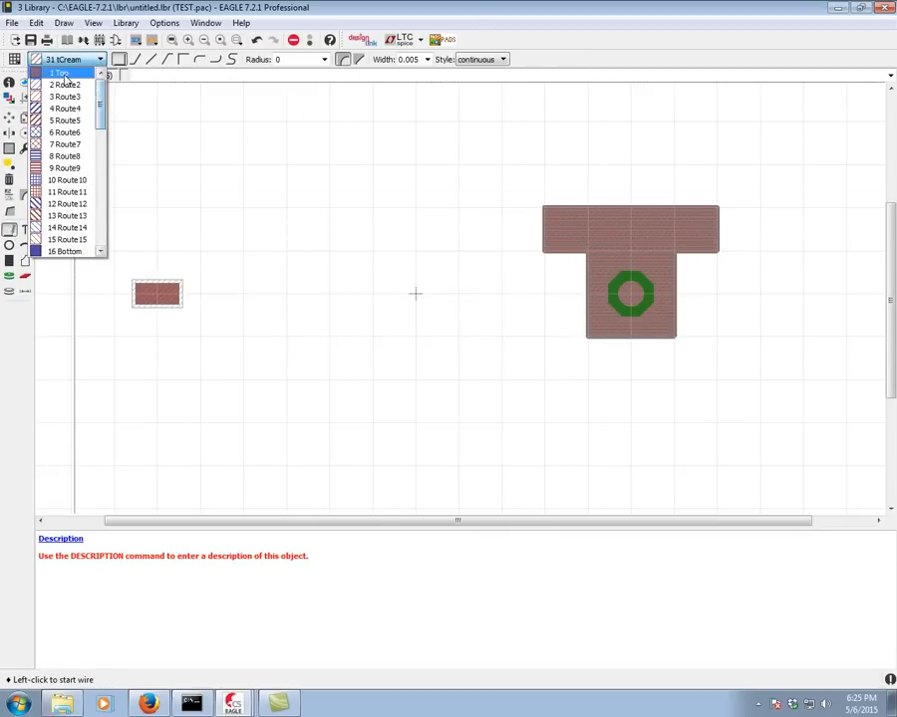
{"action": "left_click", "coordinate": [61, 72]}
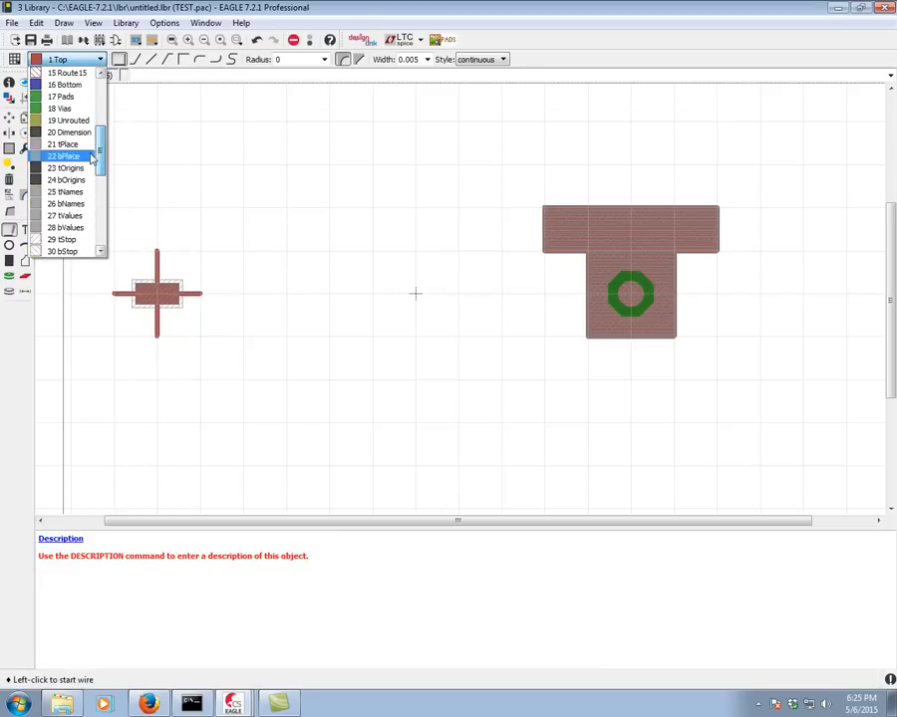
Draw a tStop (layer 29) wire over the SMD pad extension
{"action": "scroll", "scroll_direction": "down", "scroll_amount": 3}
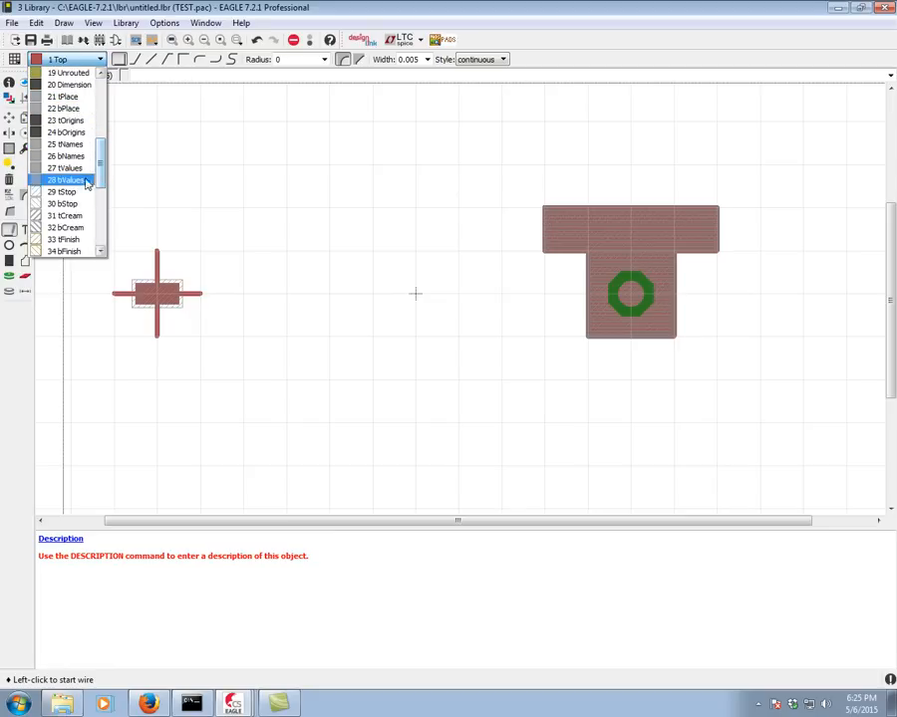
{"action": "left_click", "coordinate": [64, 191]}
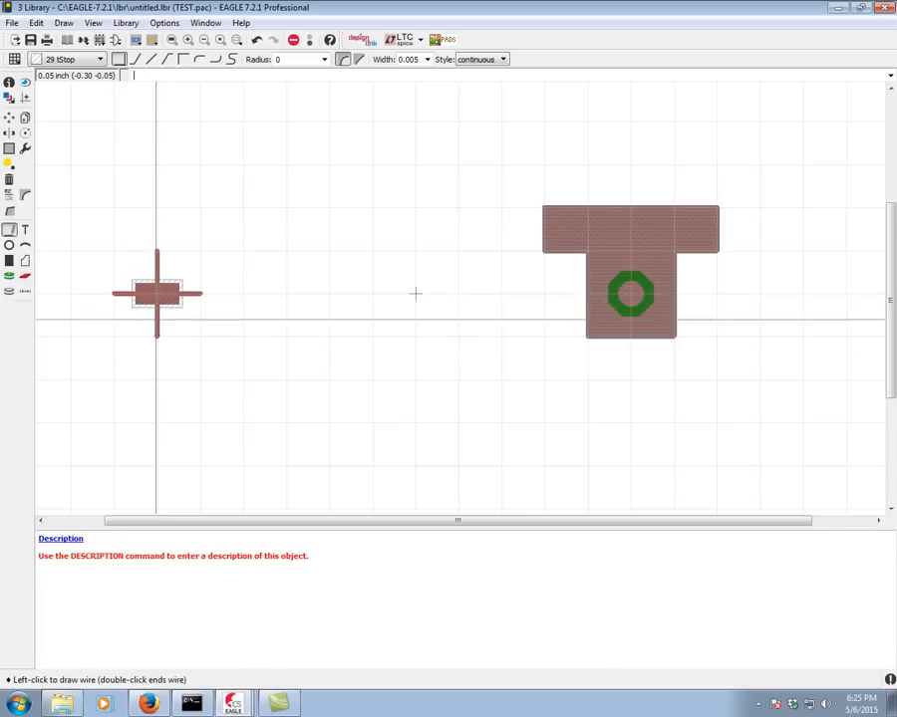
{"action": "double_click", "coordinate": [415, 293]}
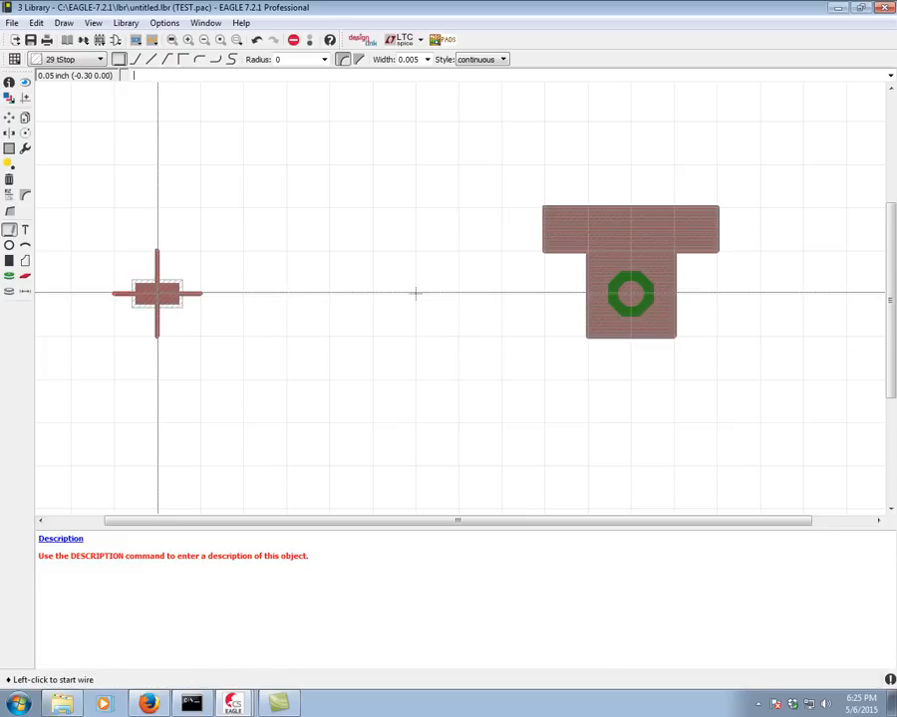